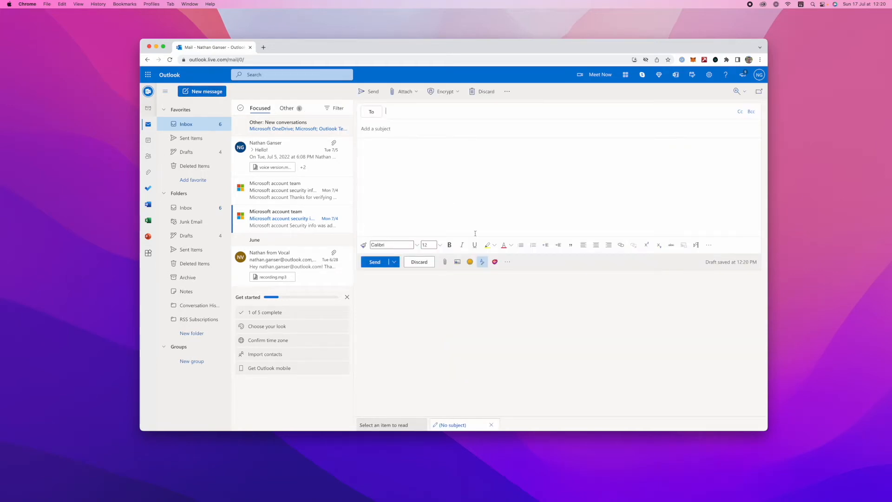
# Step: Install the 'Vocal - Voice mail for Outlook' add-in from Get Add-ins by searching 'vocal'
pyautogui.click(506, 262)
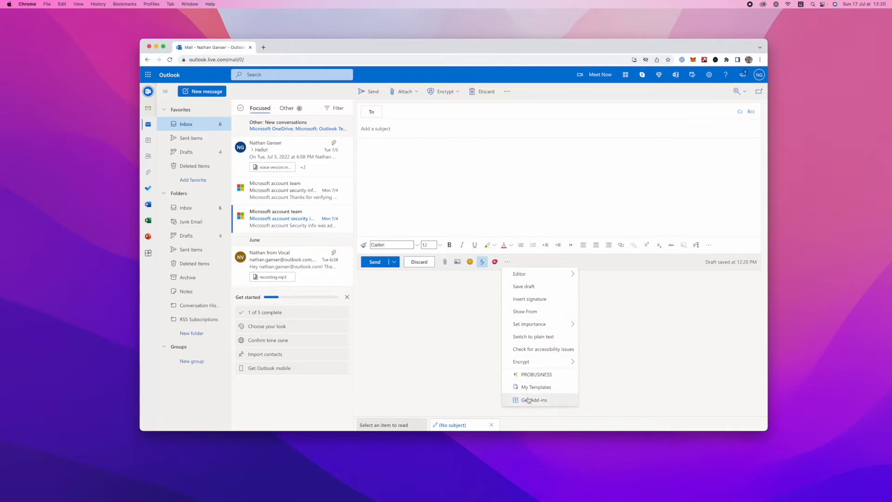
pyautogui.click(533, 399)
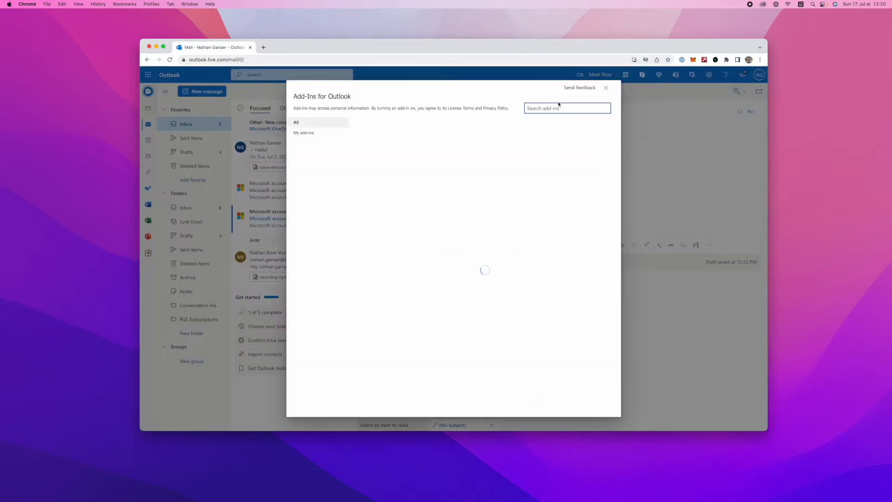
pyautogui.write('vocal')
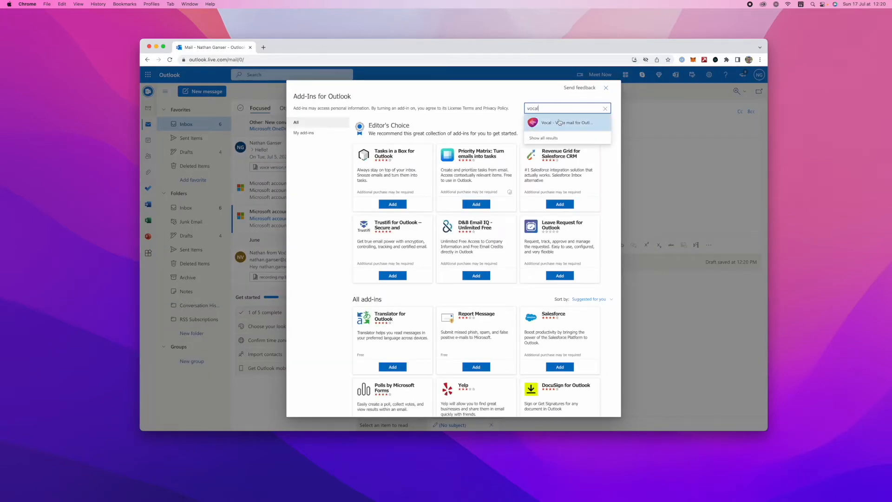
pyautogui.click(564, 122)
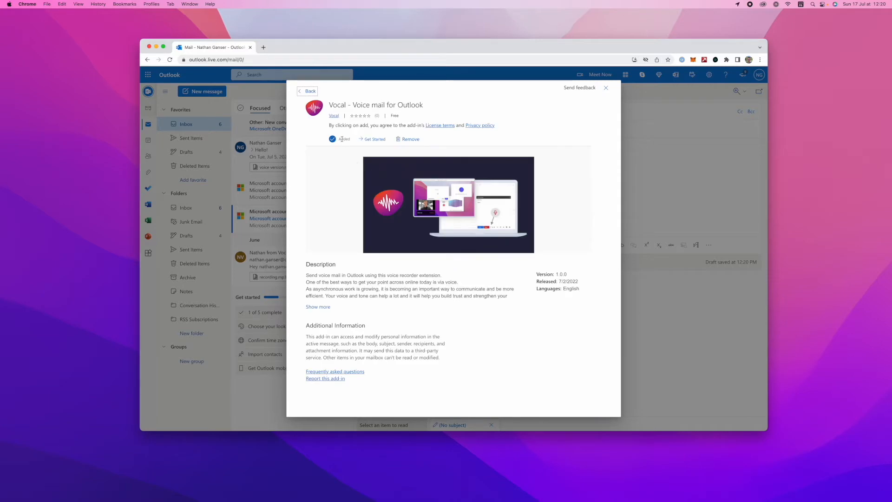
pyautogui.click(605, 87)
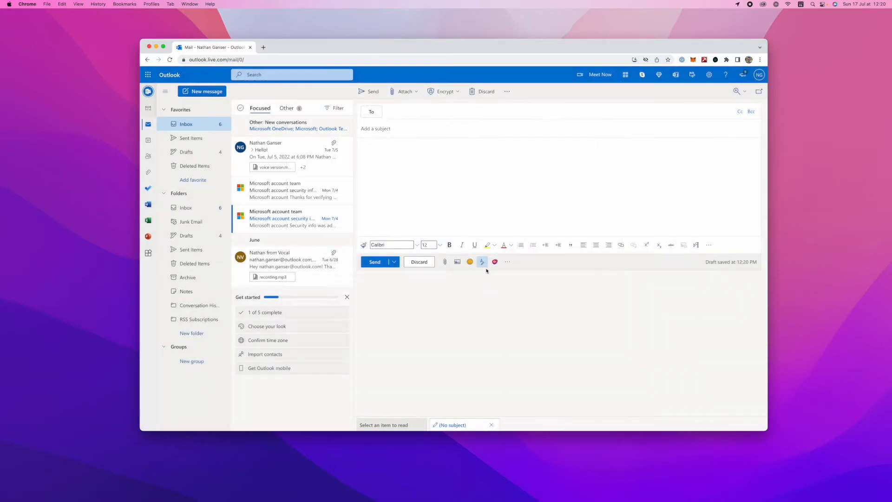
# Step: Log in to Vocal from the compose toolbar and record a voice message with Start now / Stop
pyautogui.click(493, 262)
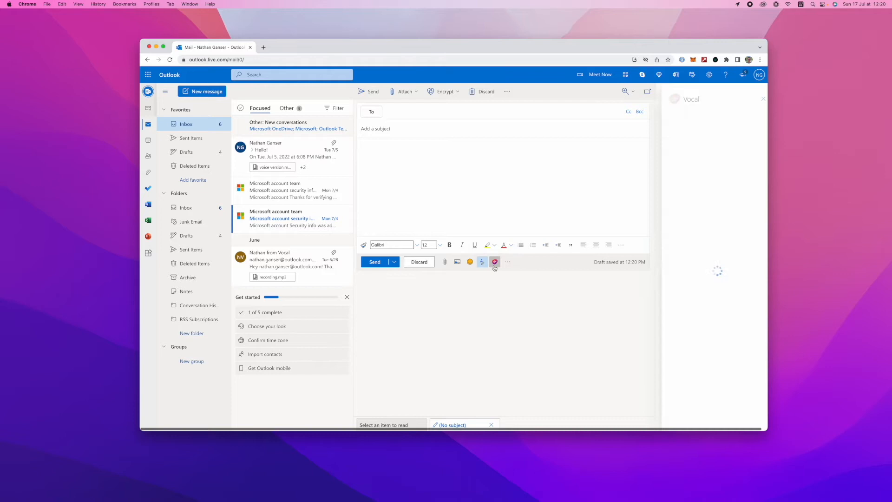
pyautogui.click(493, 262)
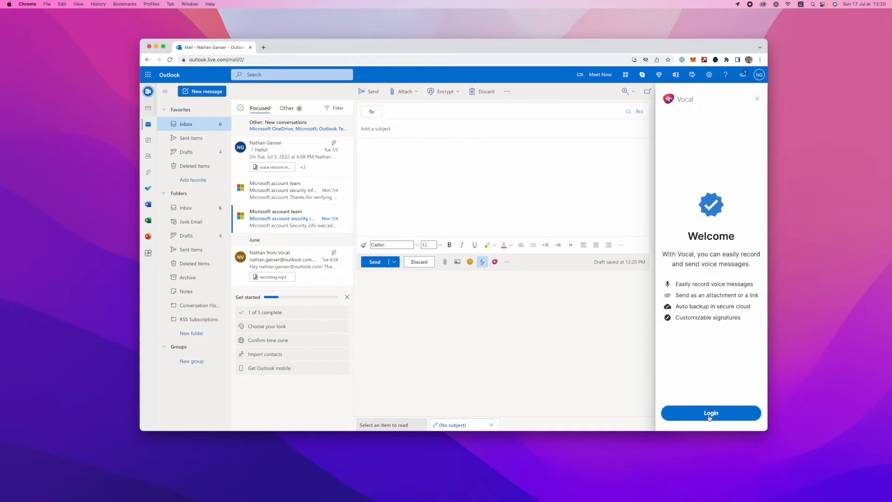
pyautogui.click(710, 413)
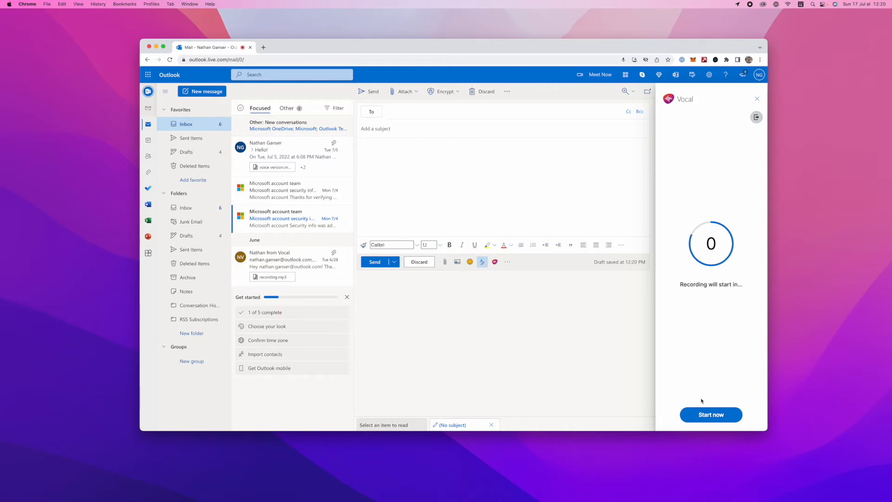
pyautogui.click(710, 414)
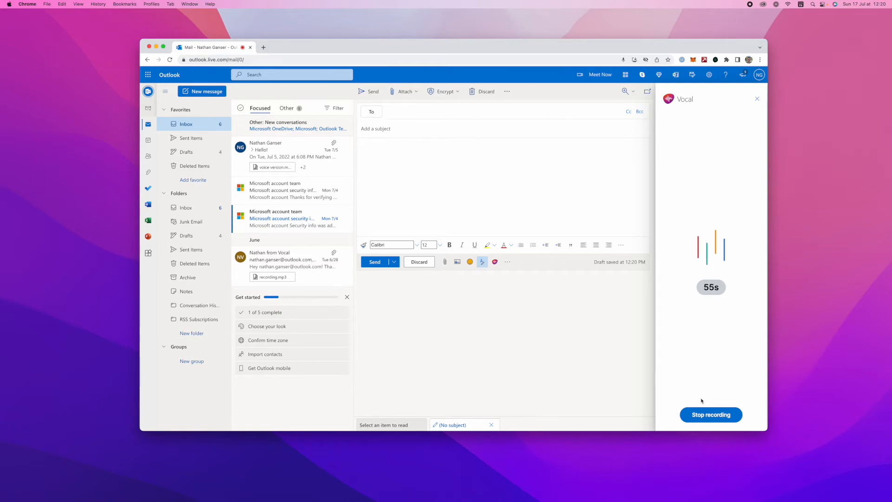
pyautogui.click(711, 415)
pyautogui.write('Click he')
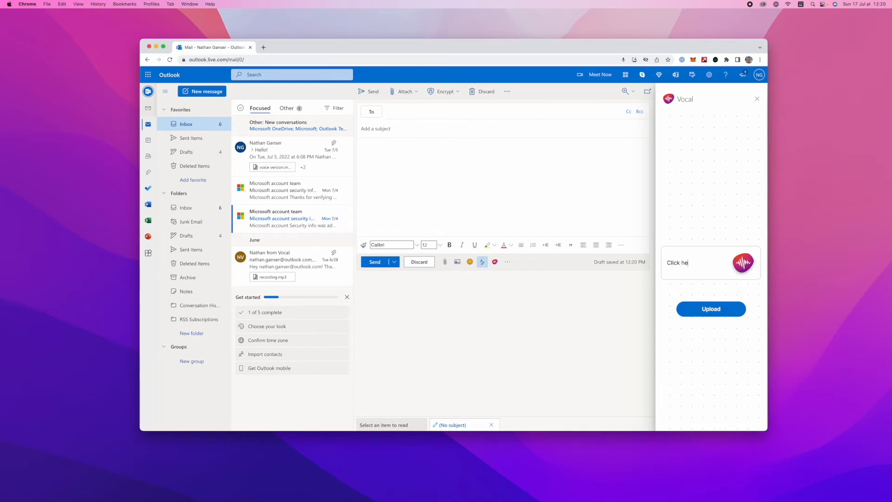
# Step: Caption the note 'Click here to listen to my voice note' and upload it with recording.mp3 into the draft
pyautogui.write('re to listen to my')
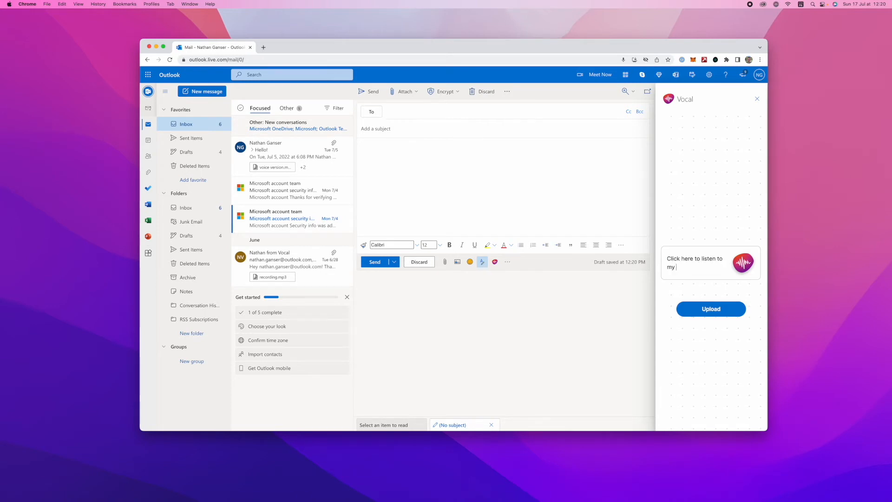
pyautogui.write('voice note')
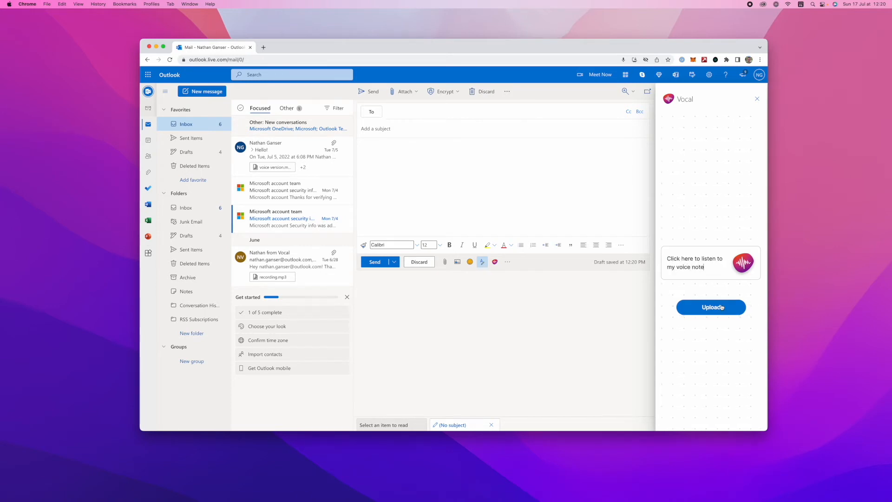
pyautogui.click(710, 308)
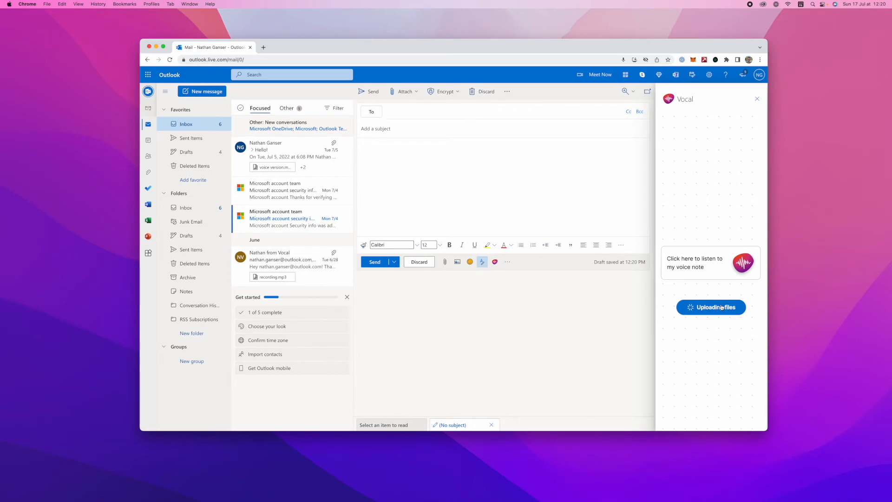
pyautogui.click(711, 307)
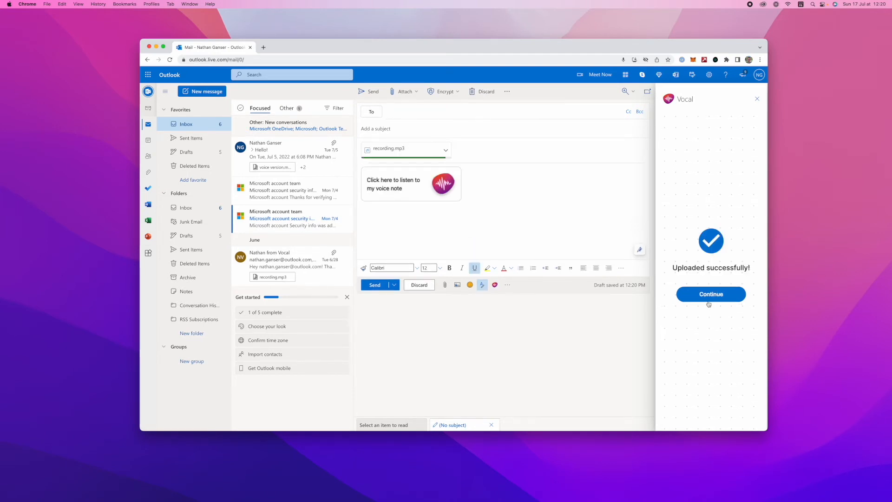
# Step: Continue out of Vocal, keeping the 41 KB recording.mp3 and captioned voice-note image in the draft
pyautogui.click(710, 294)
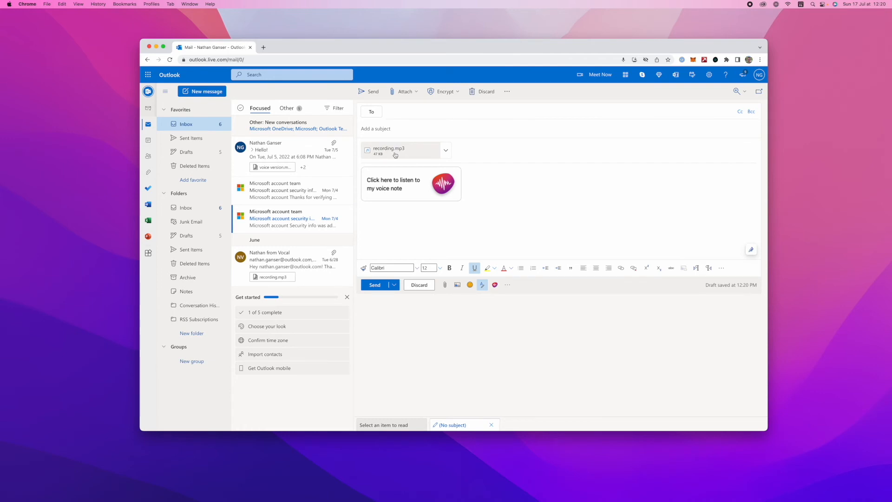
pyautogui.moveTo(395, 155)
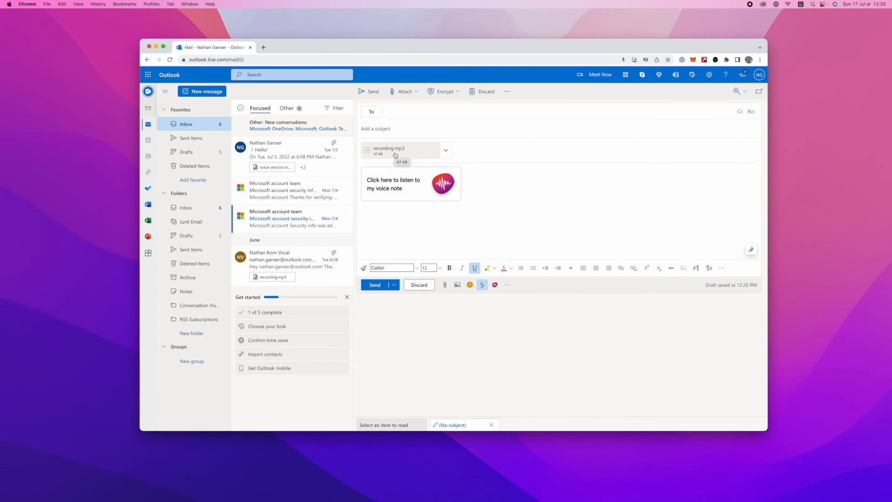
pyautogui.moveTo(410, 183)
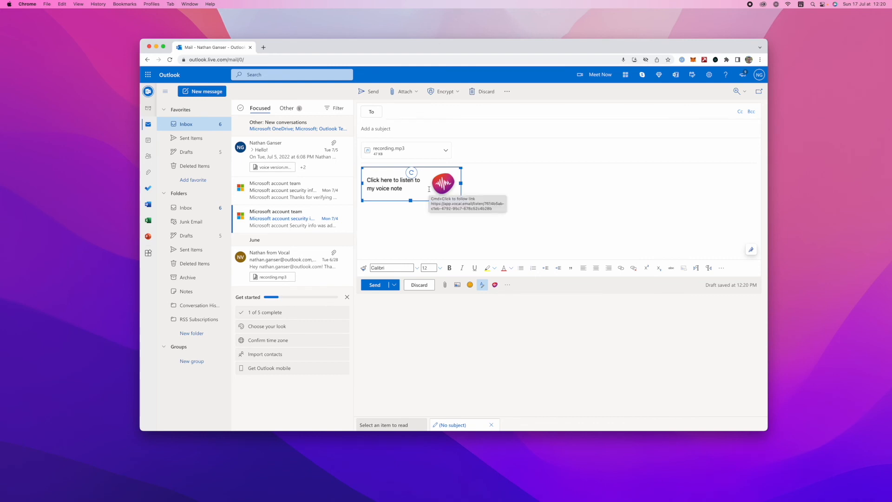
pyautogui.moveTo(386, 279)
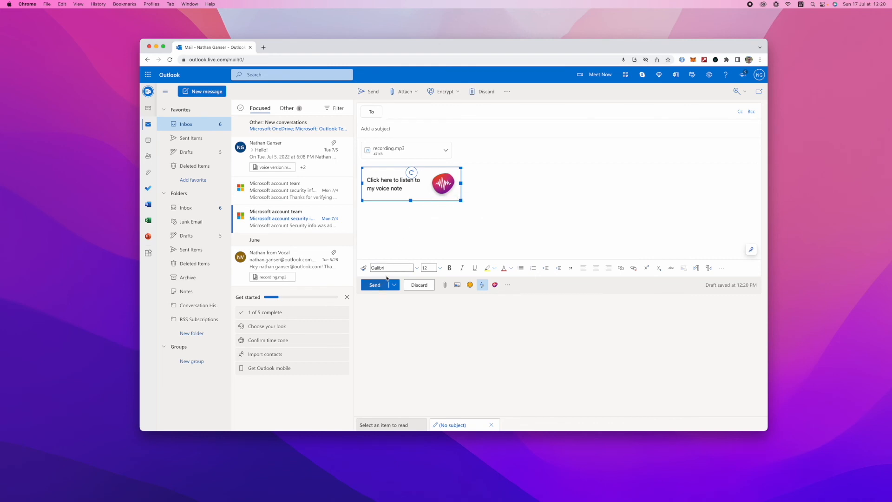
pyautogui.moveTo(395, 245)
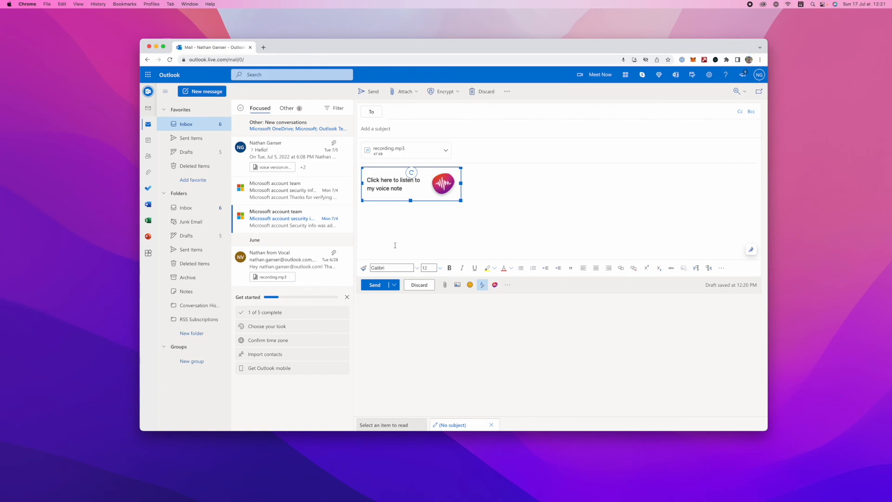